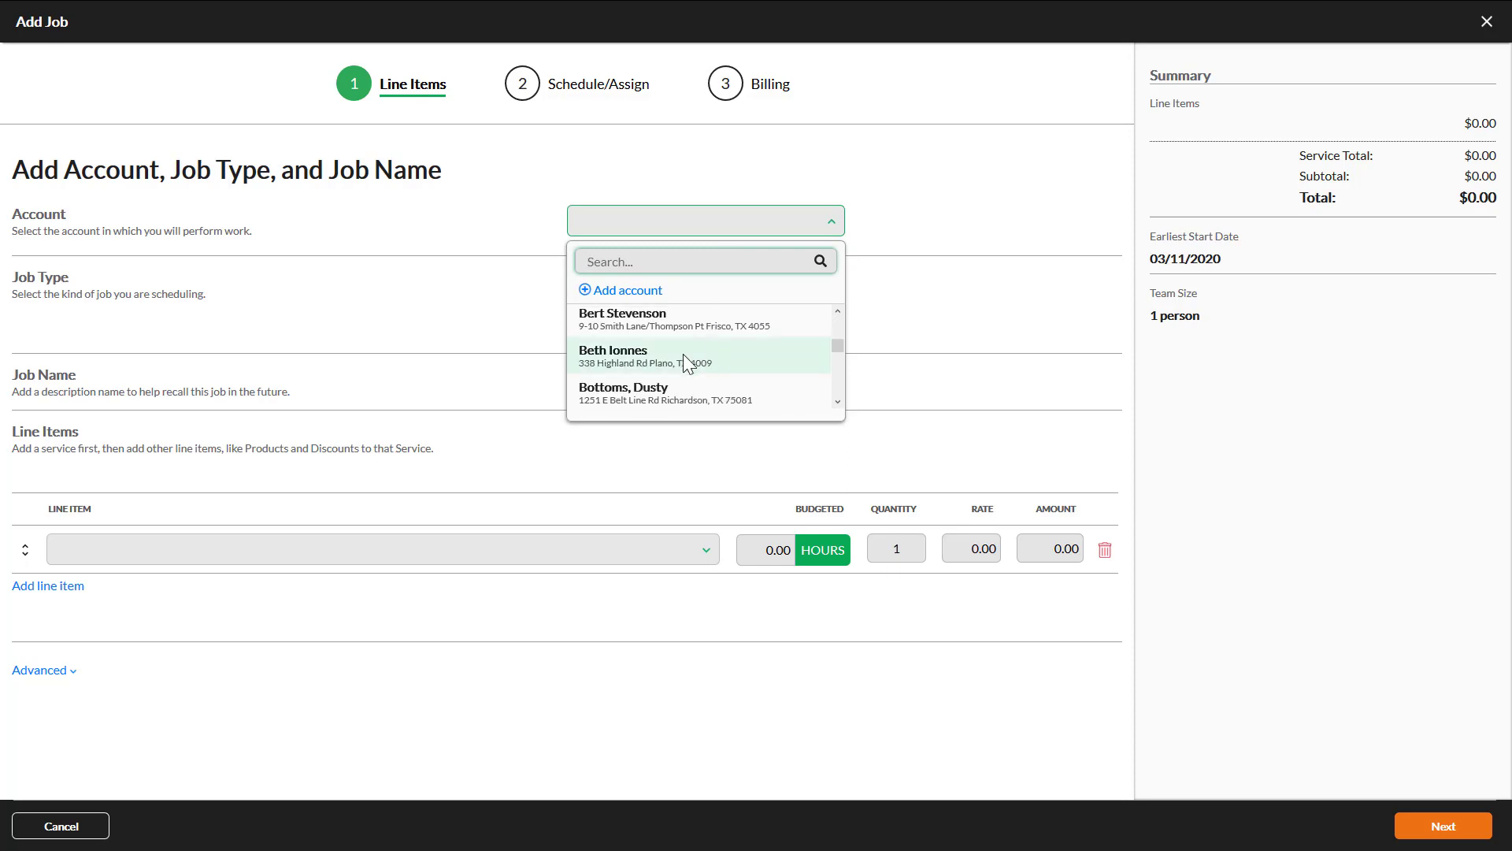
left_click(645, 356)
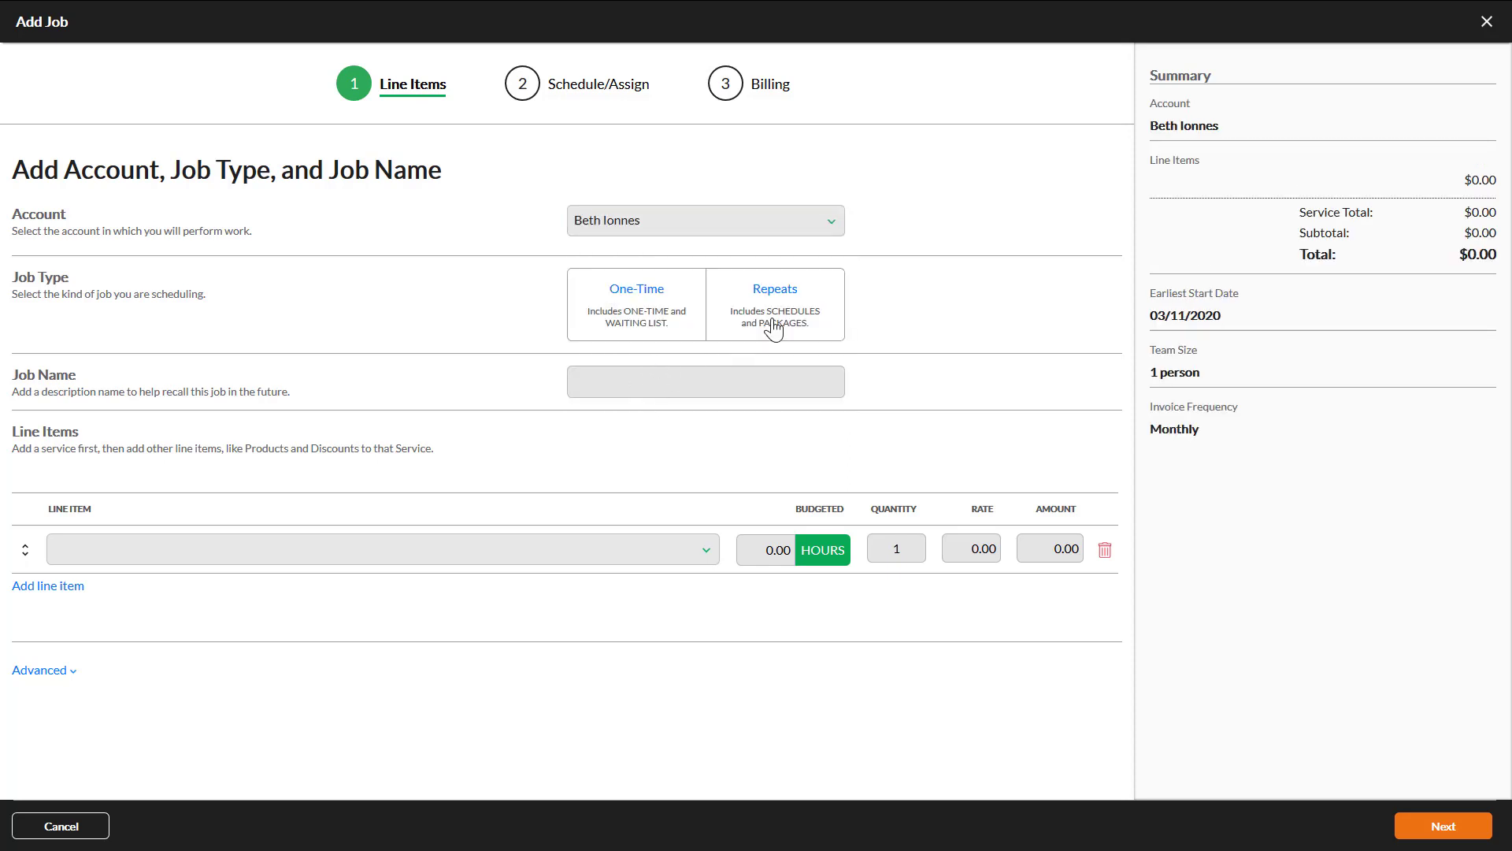
left_click(775, 304)
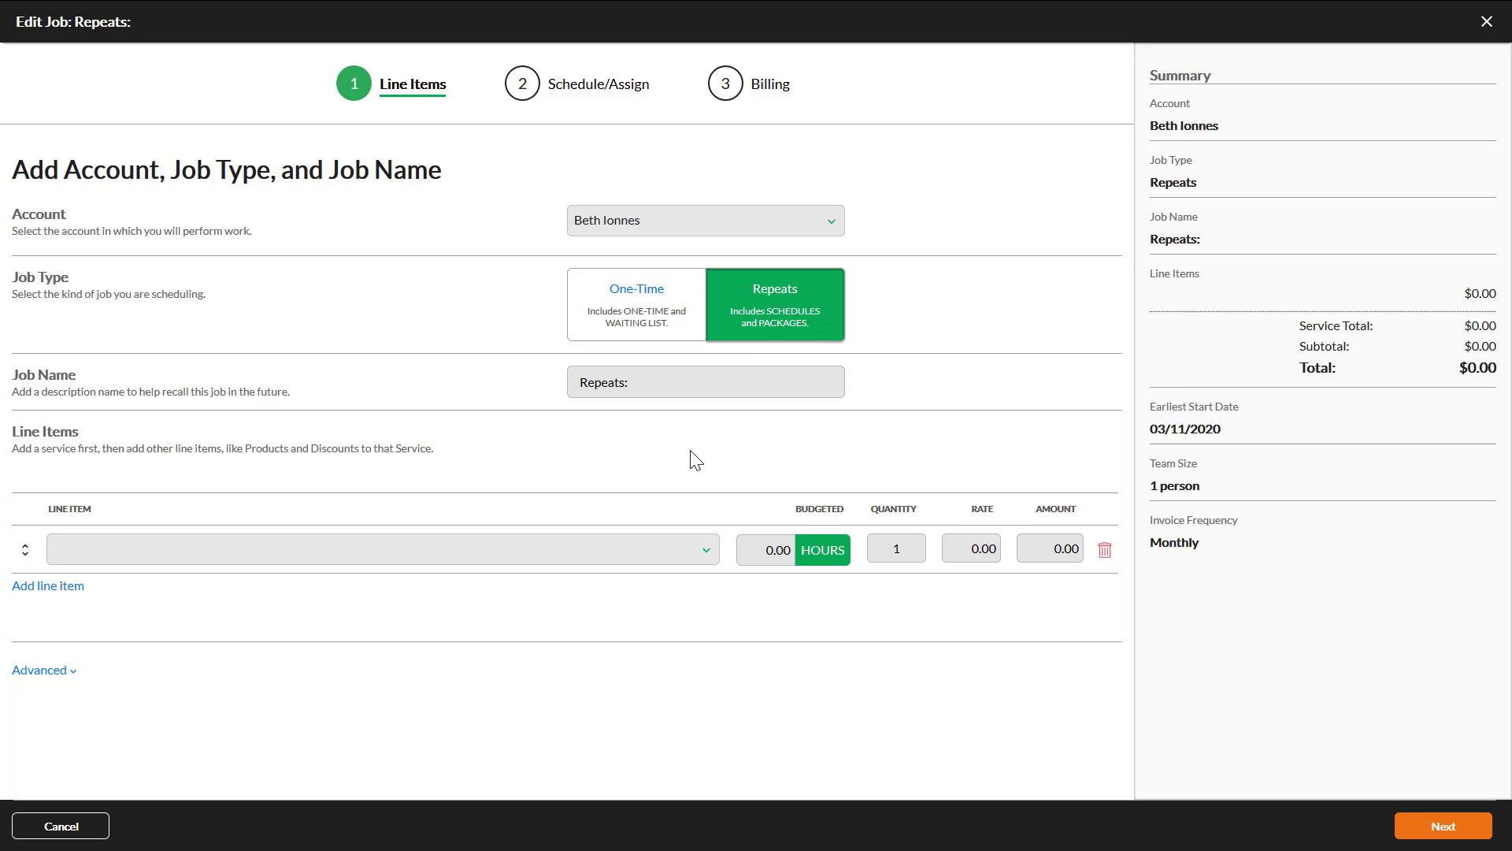
mouse_move(696, 516)
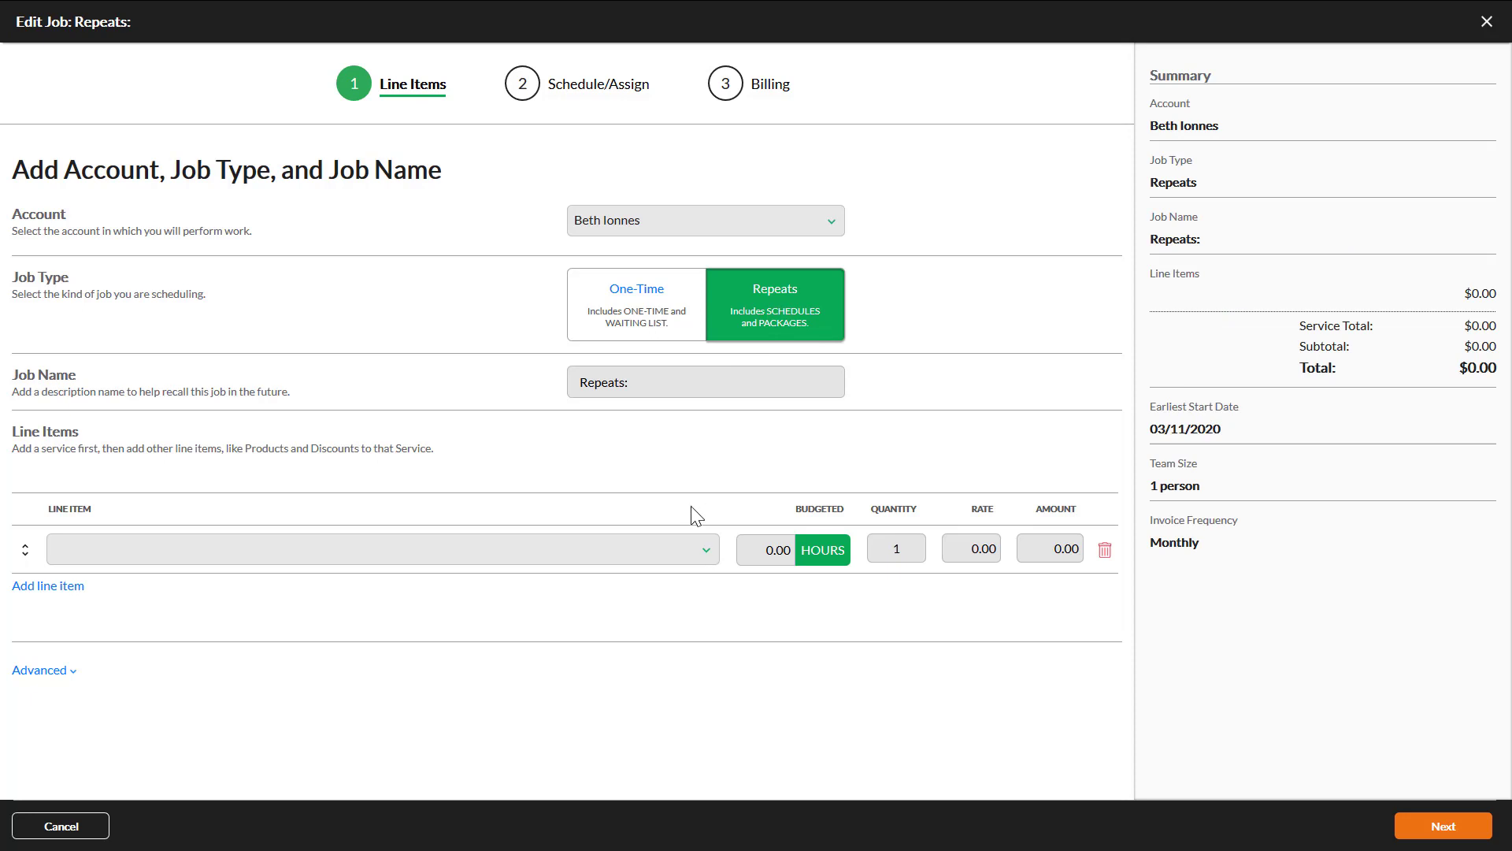
left_click(381, 549)
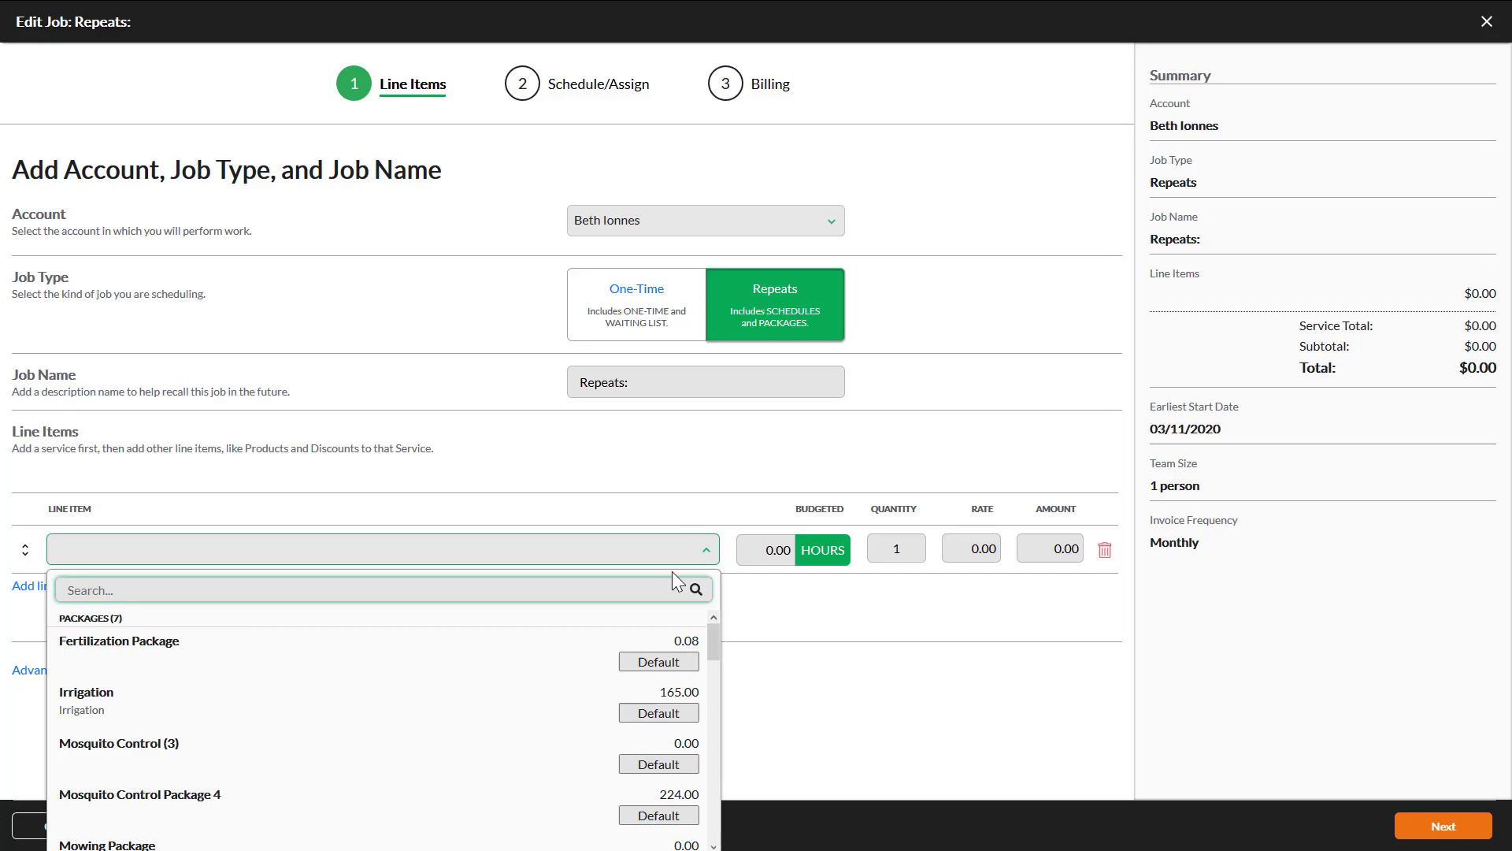
mouse_move(174, 806)
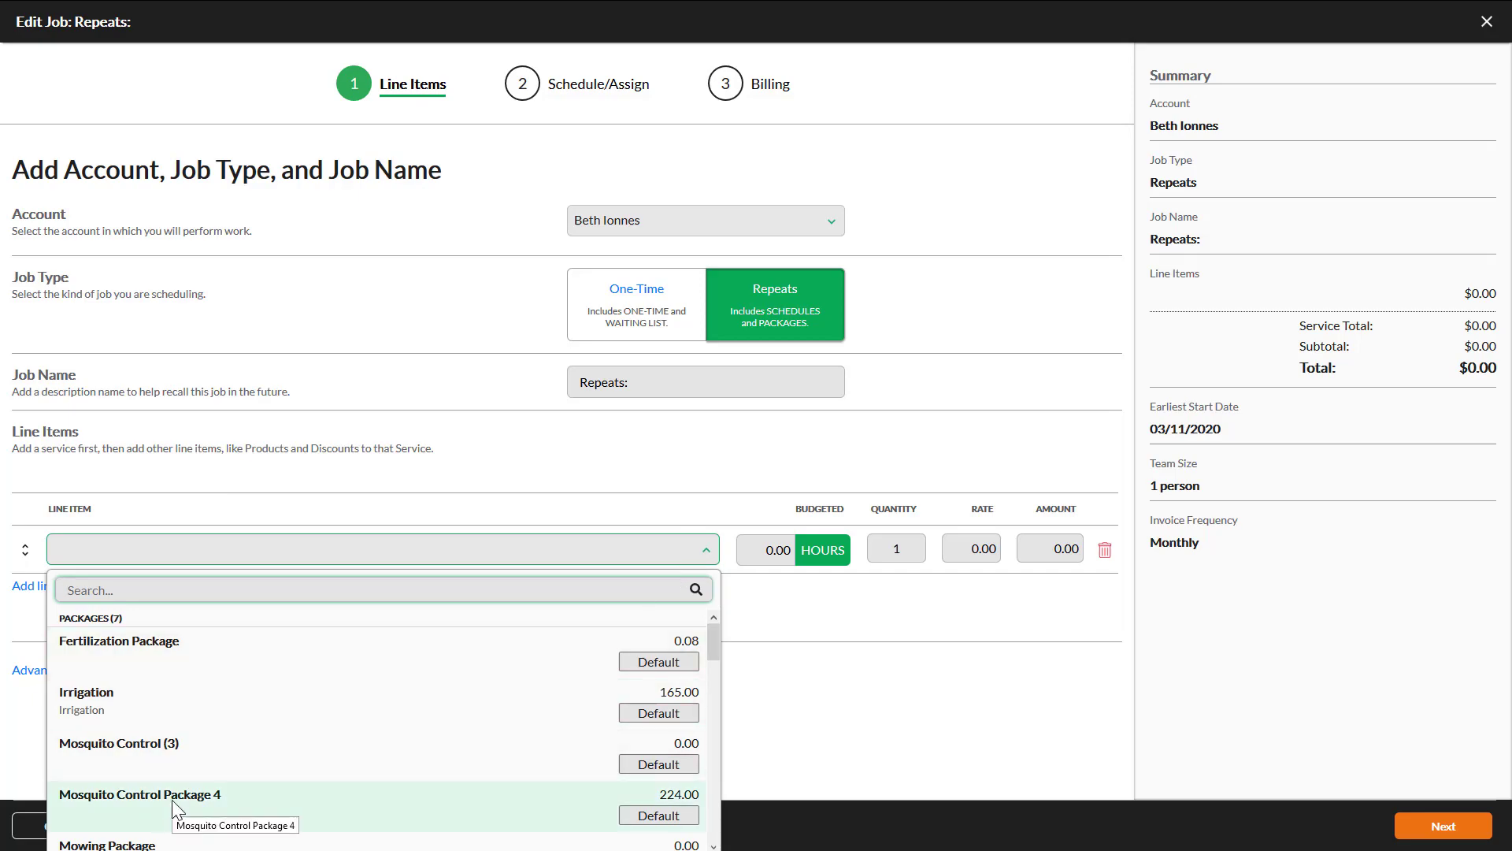
left_click(140, 794)
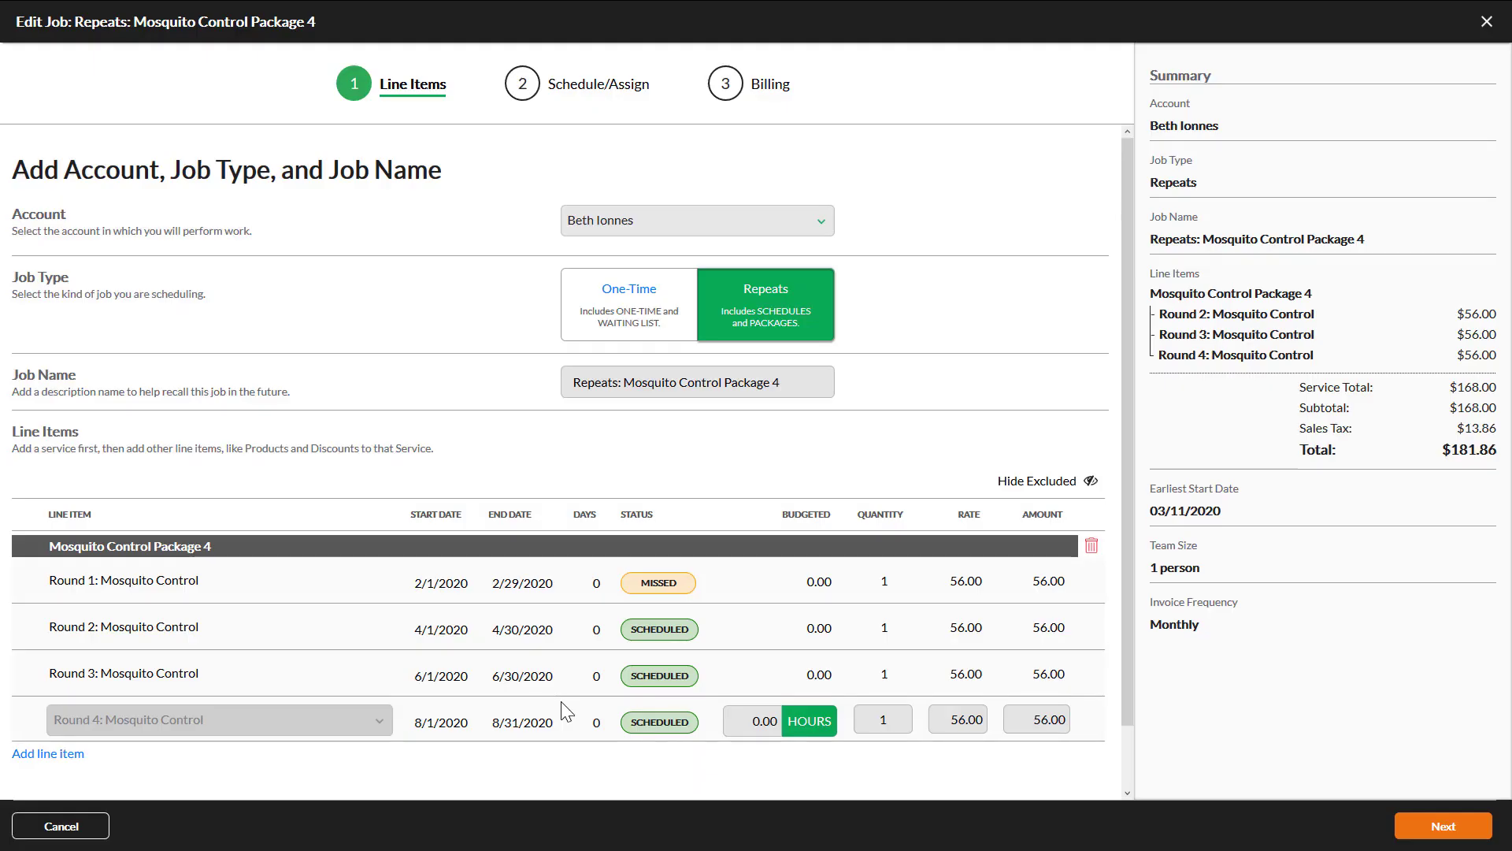
scroll("down", 3)
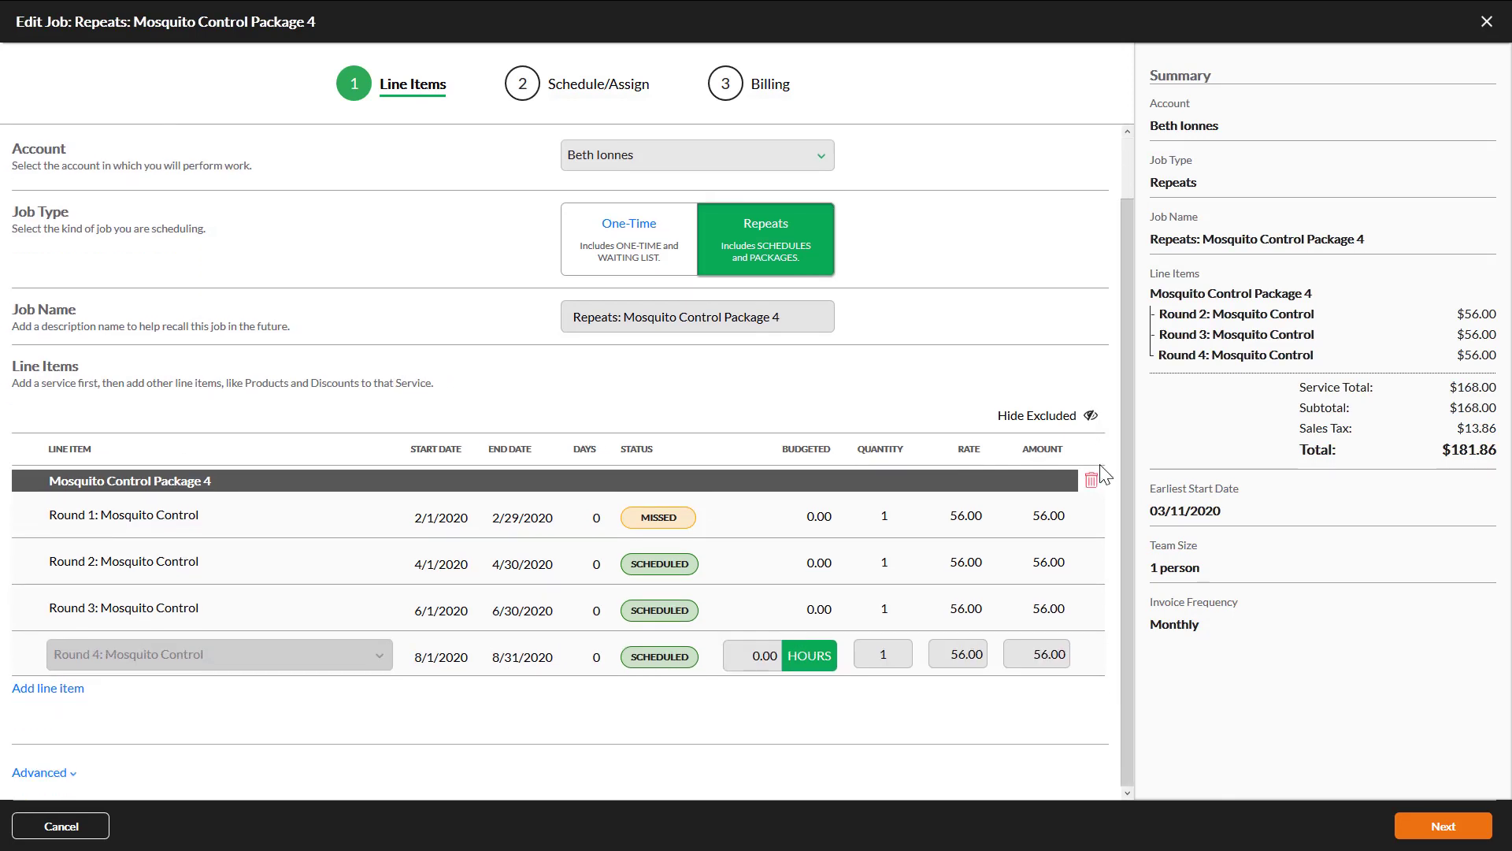
mouse_move(581, 731)
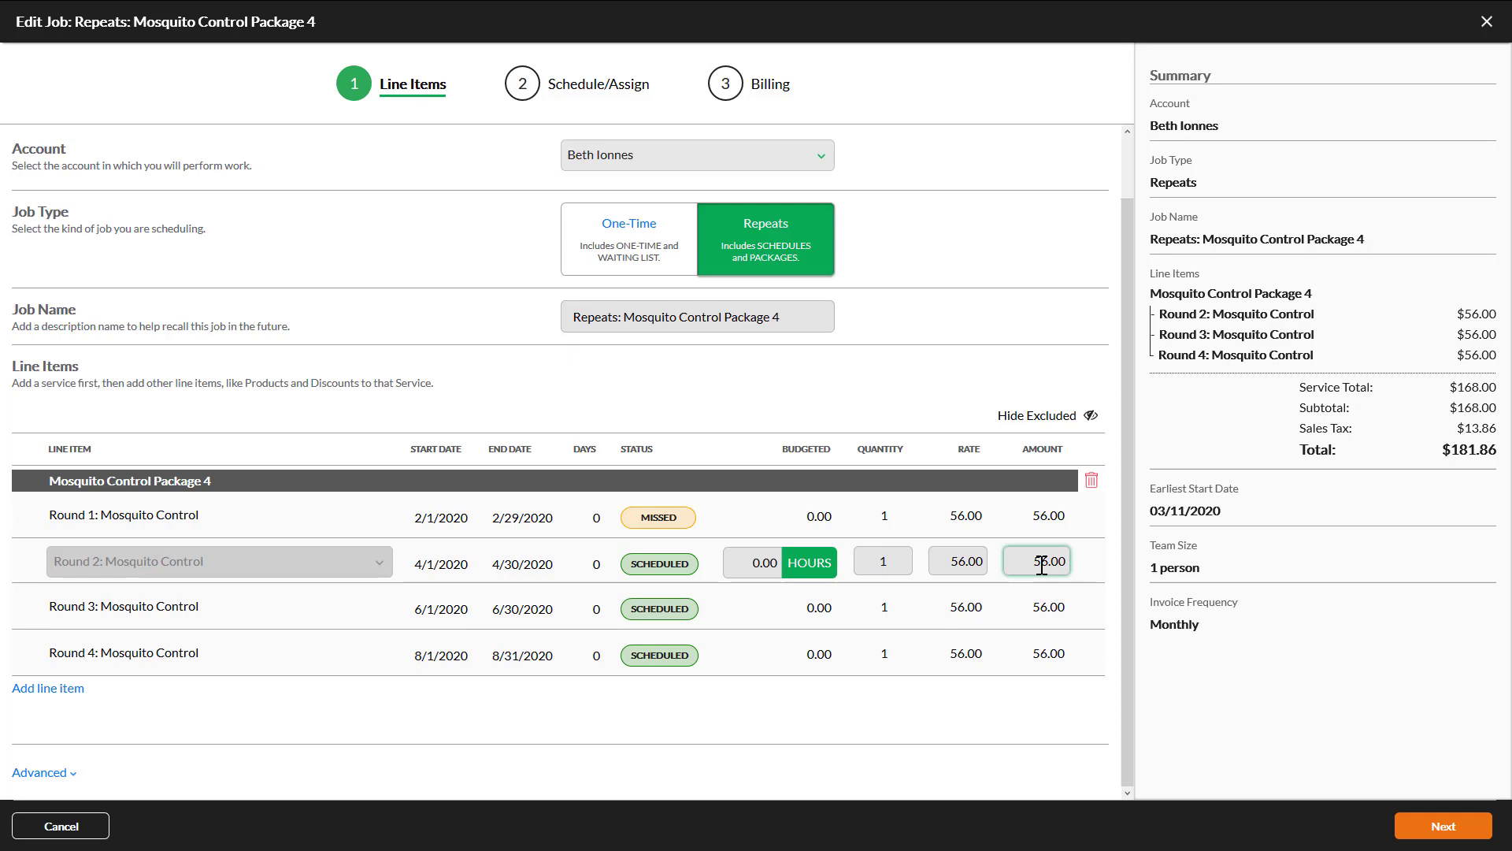
mouse_move(114, 712)
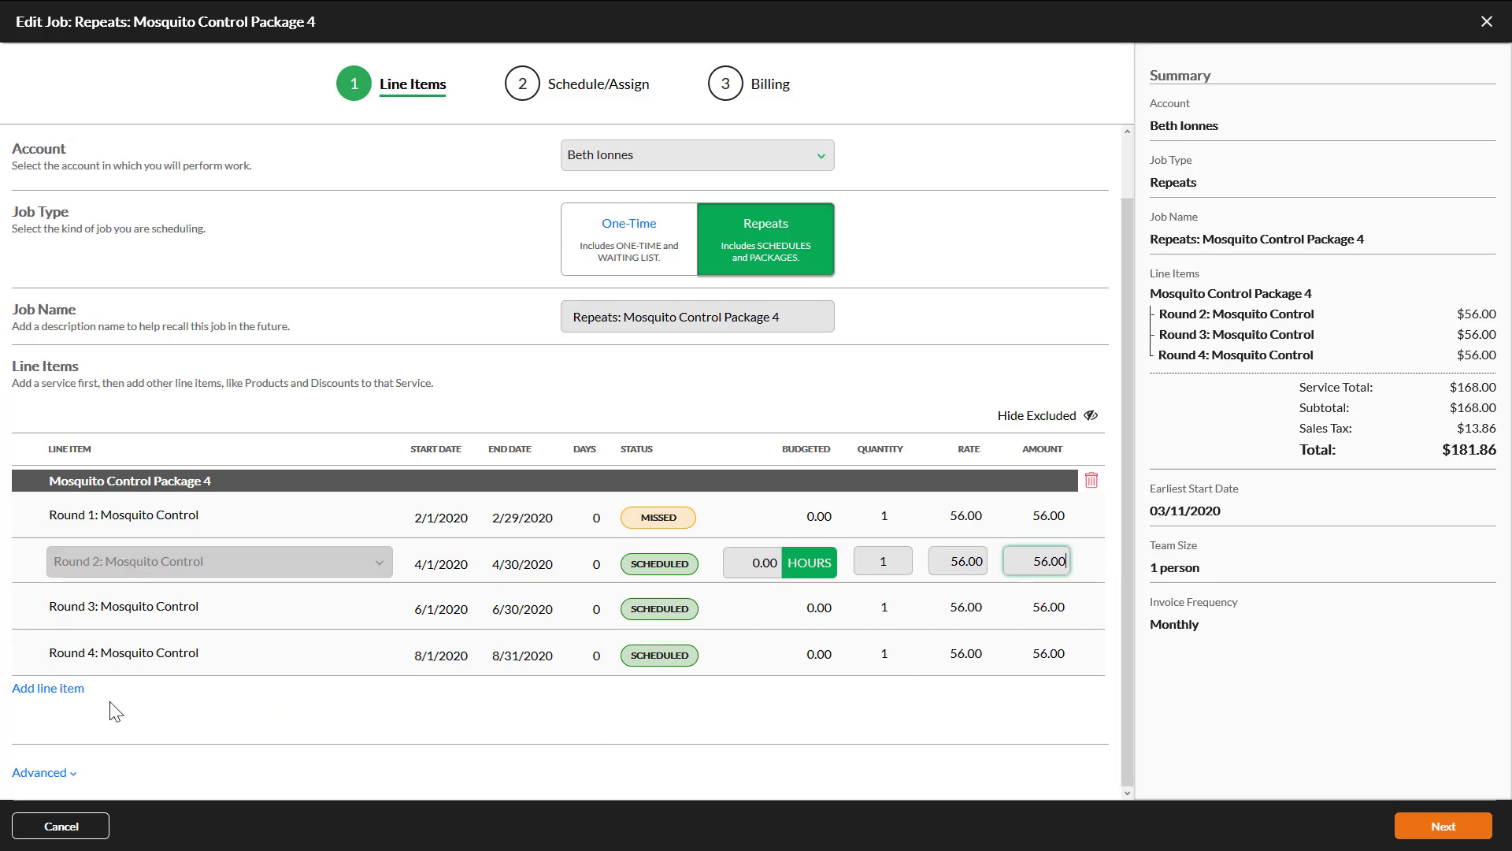
mouse_move(279, 726)
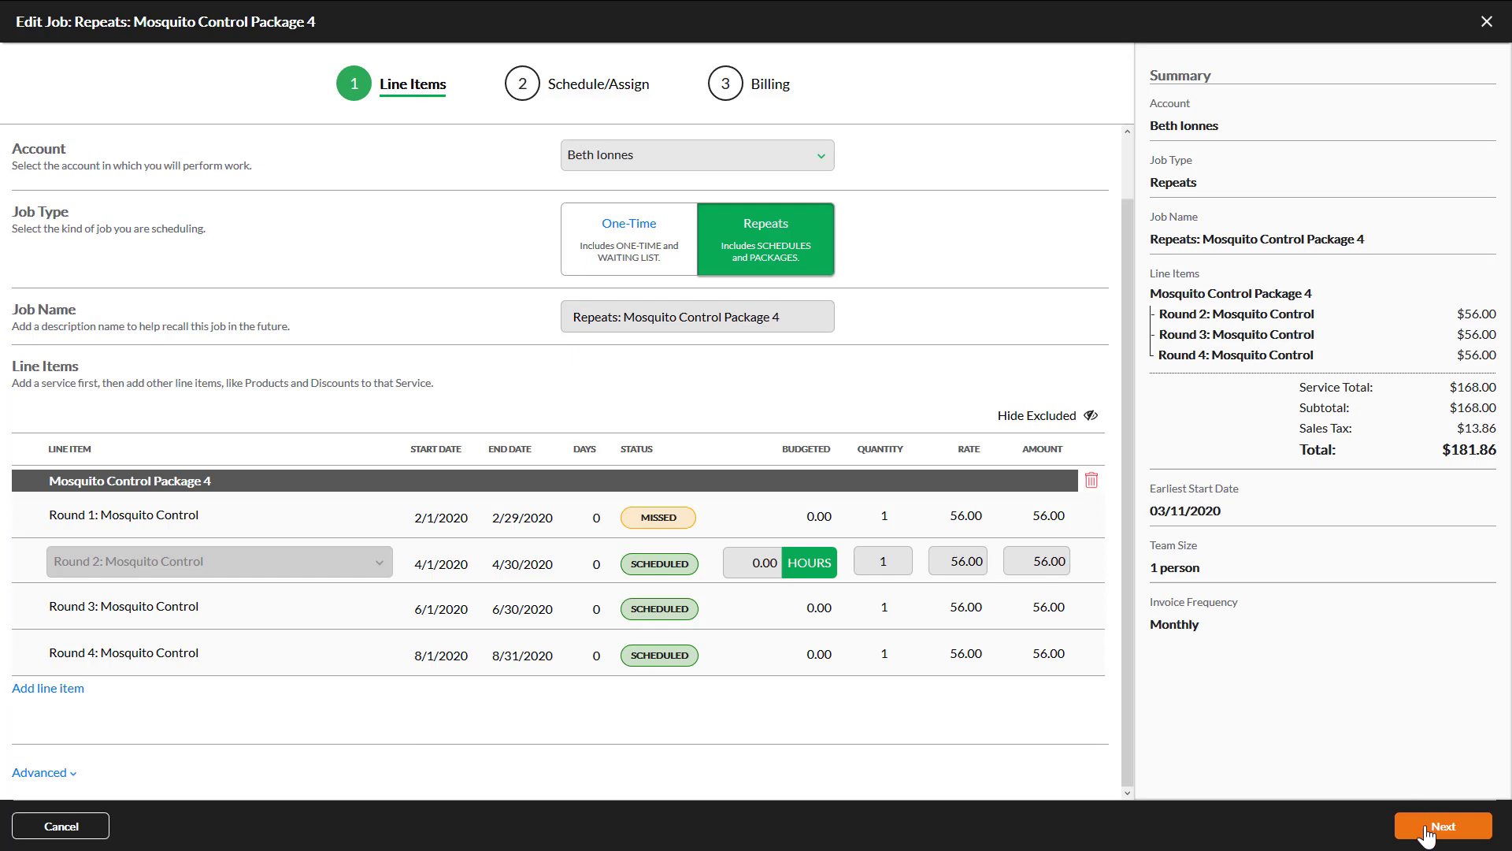
Advance to the Schedule/Assign step listing the four Mosquito Control rounds
left_click(1442, 826)
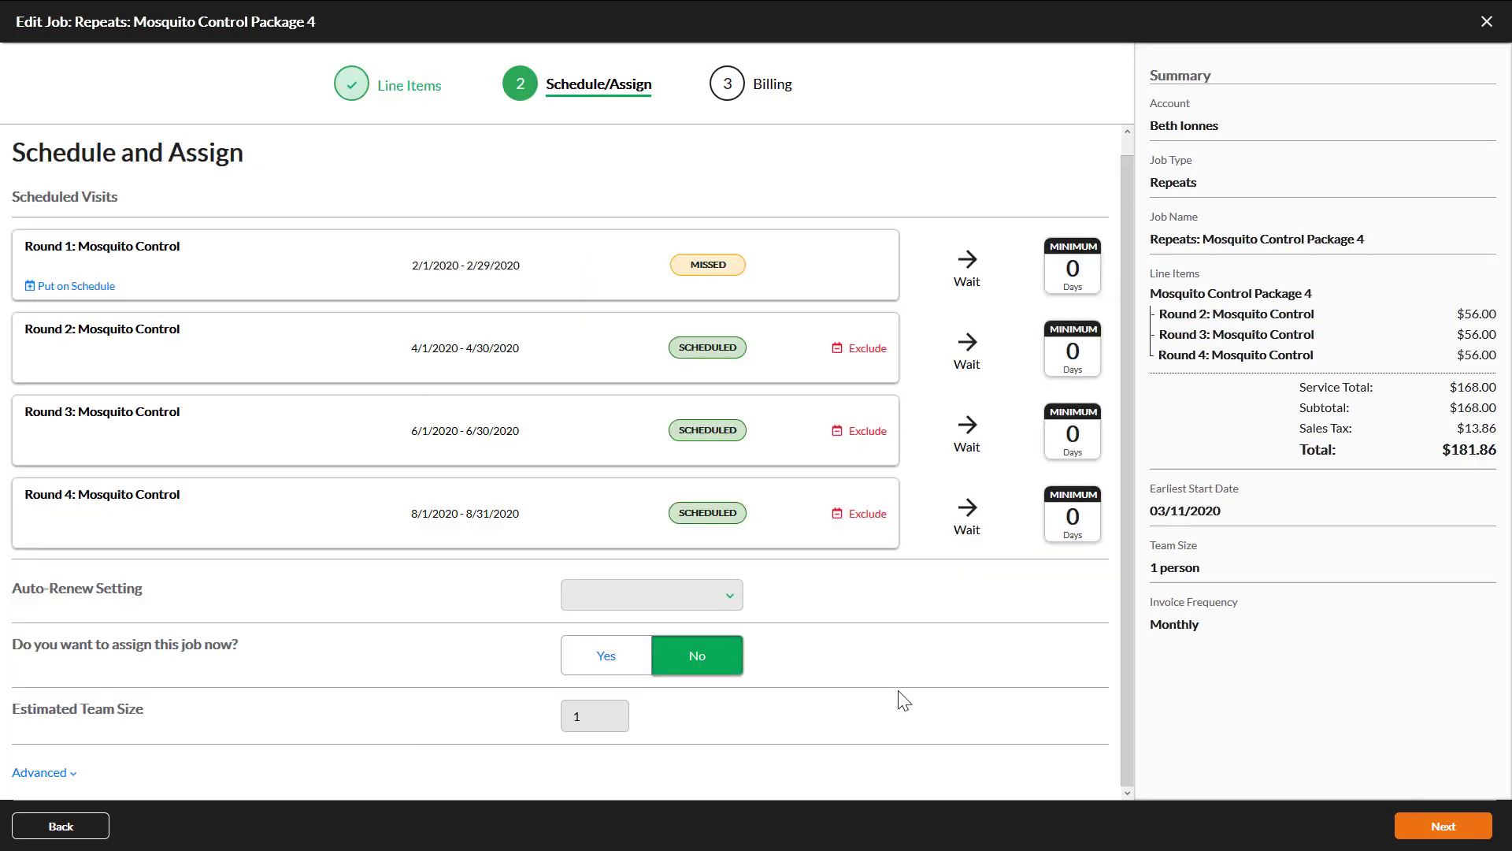
scroll("down", 3)
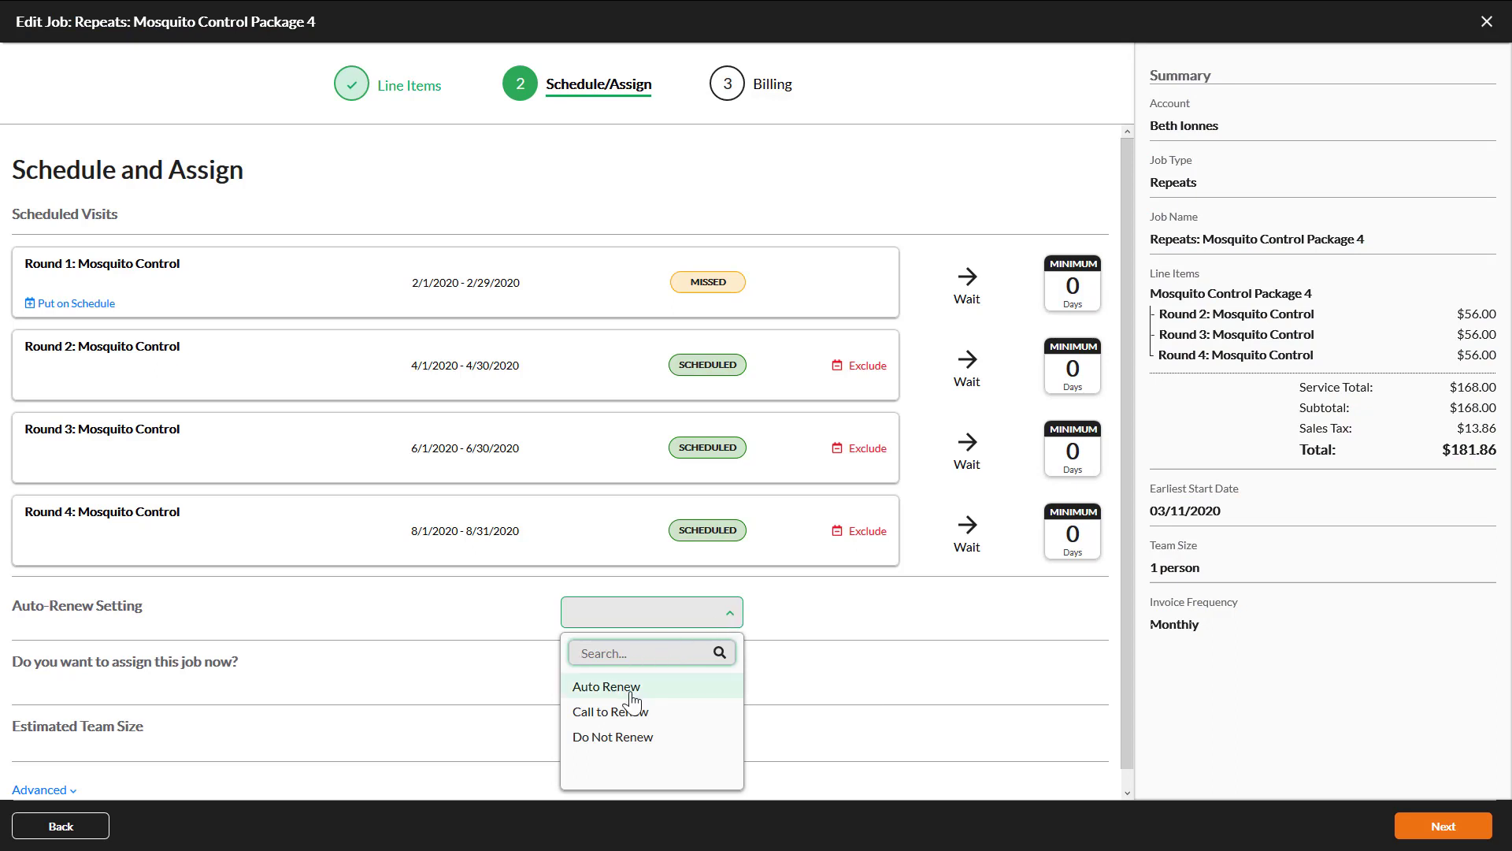
Set the Auto-Renew Setting to Auto Renew and continue to Billing
left_click(606, 686)
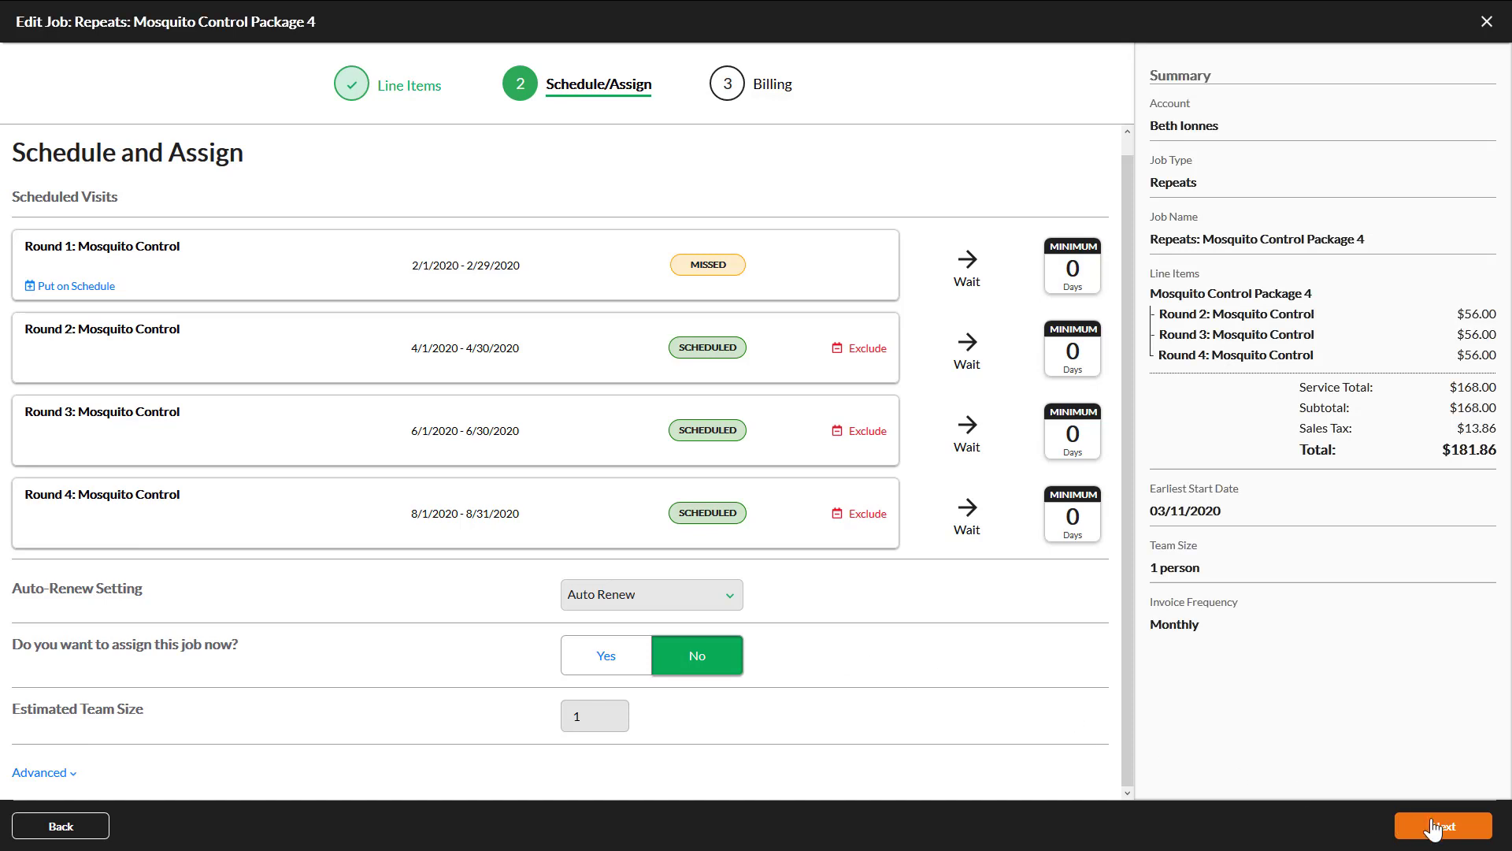
left_click(1440, 826)
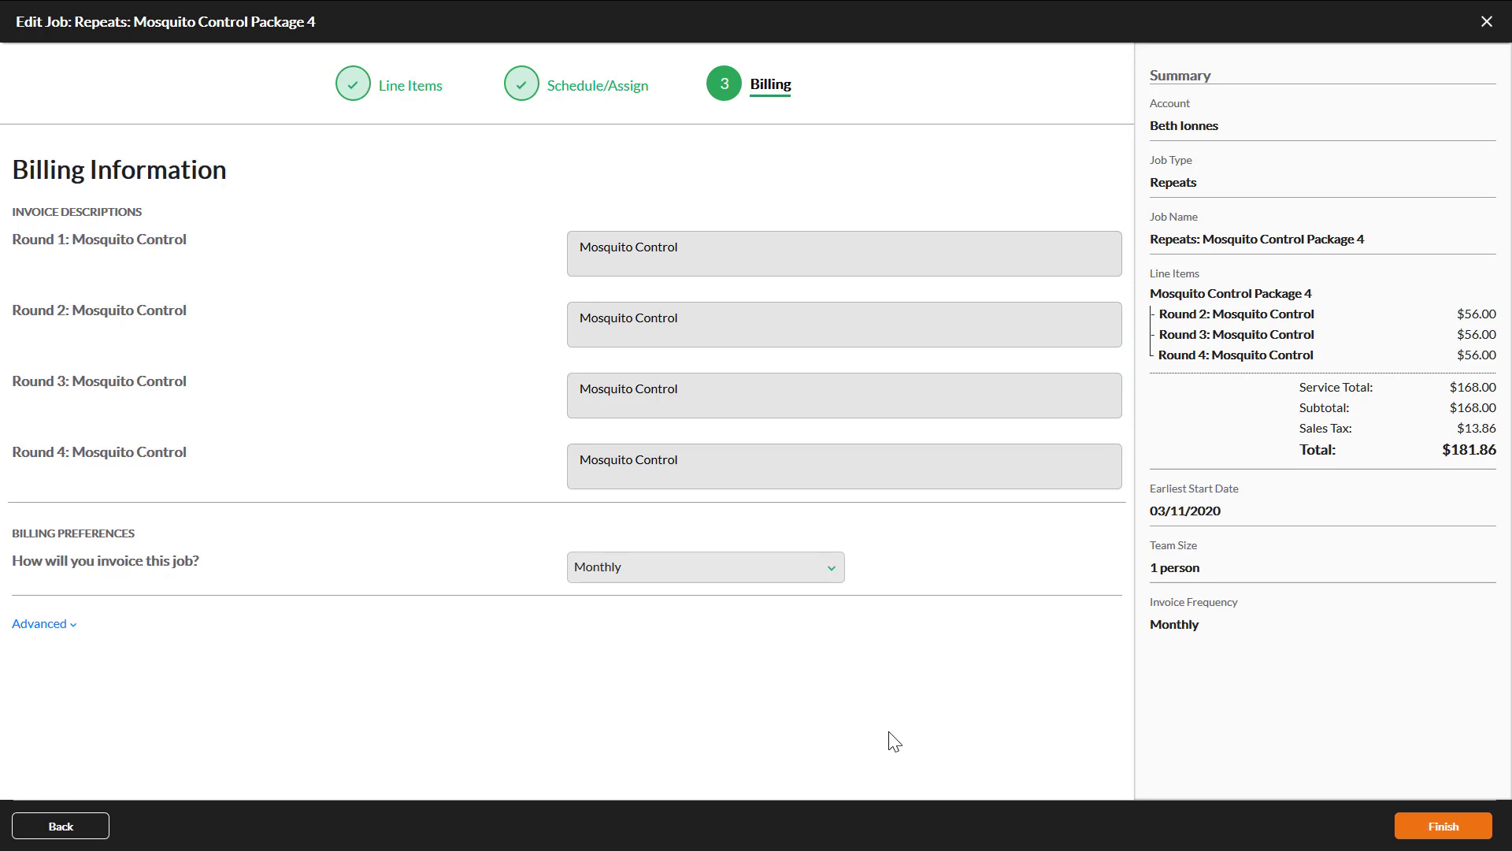
Keep monthly invoicing and finish to create the job
left_click(705, 567)
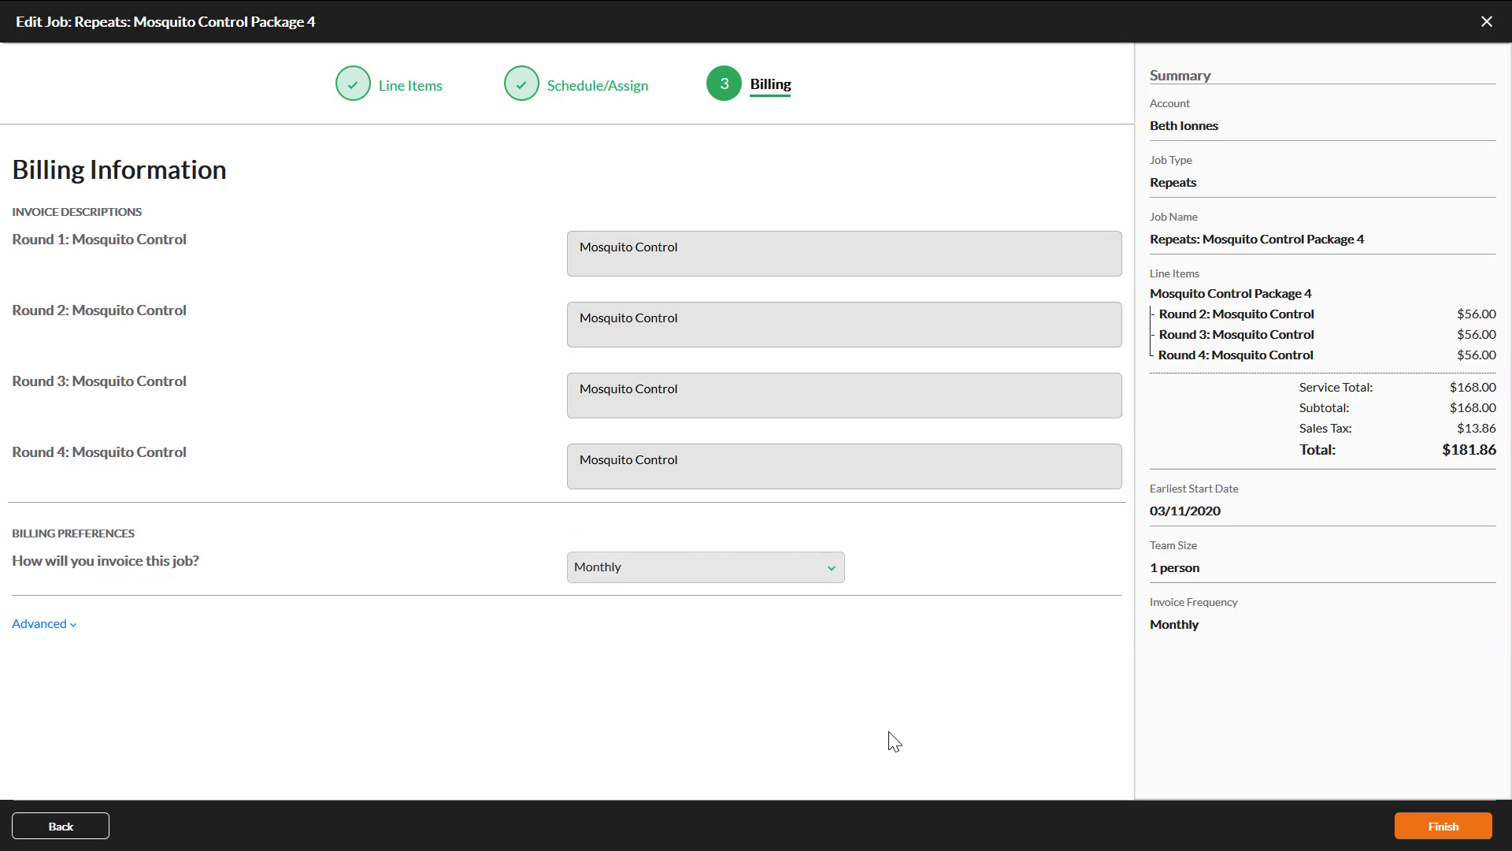
mouse_move(1329, 817)
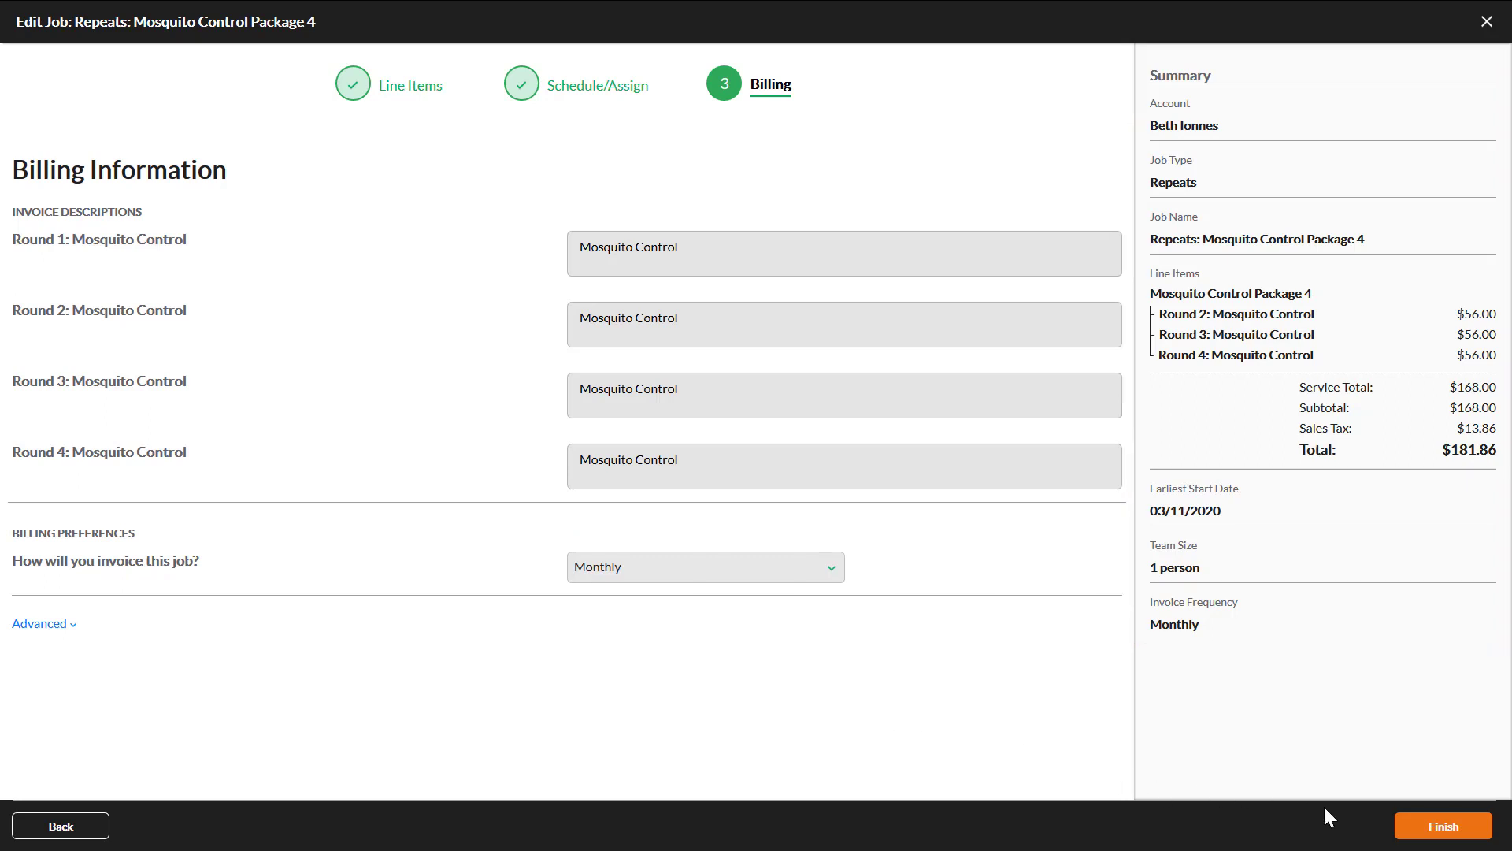
left_click(1443, 825)
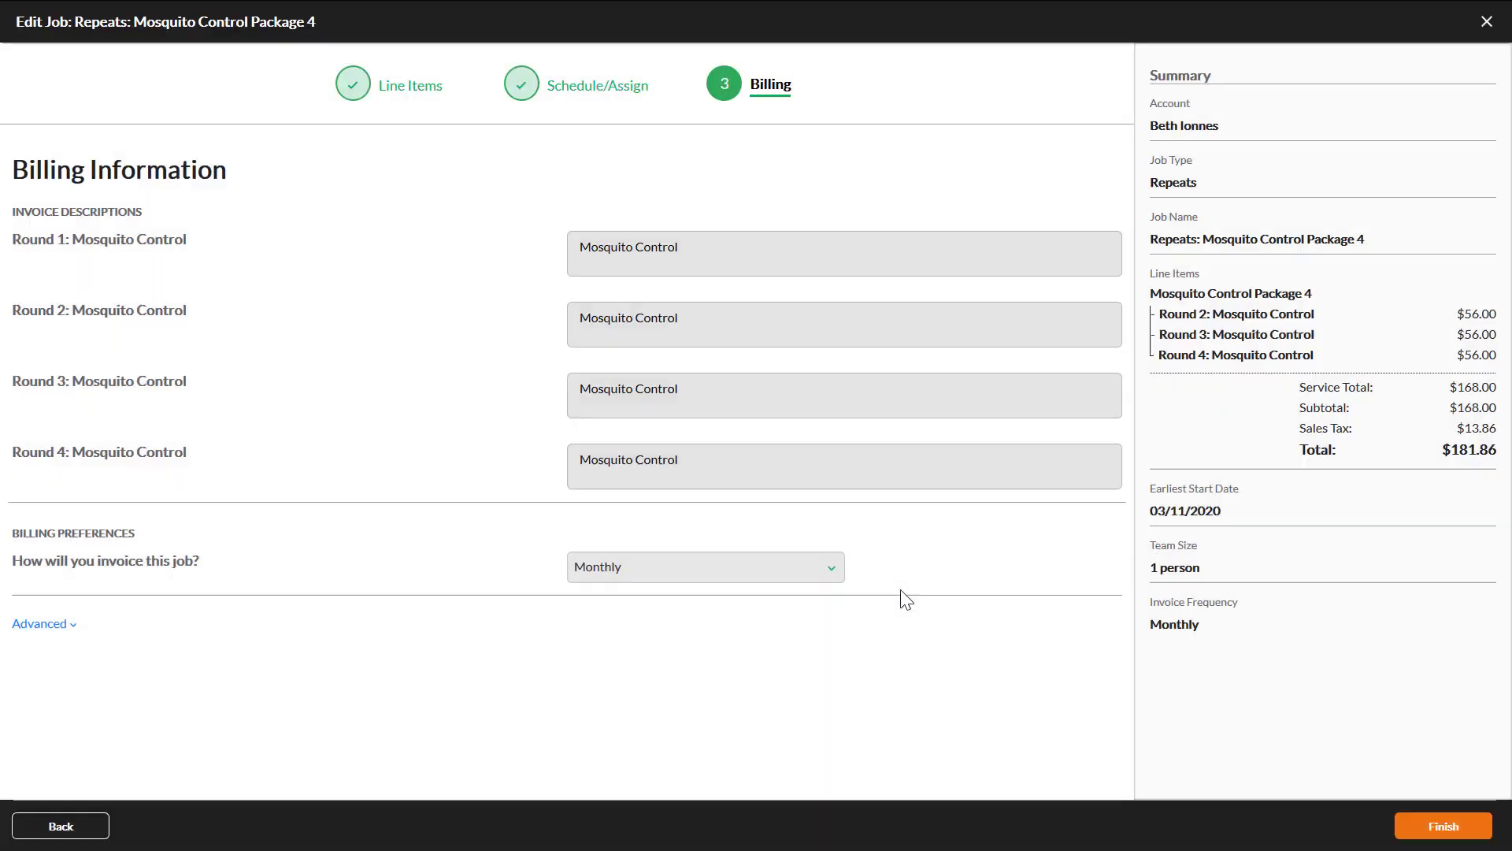
left_click(1440, 825)
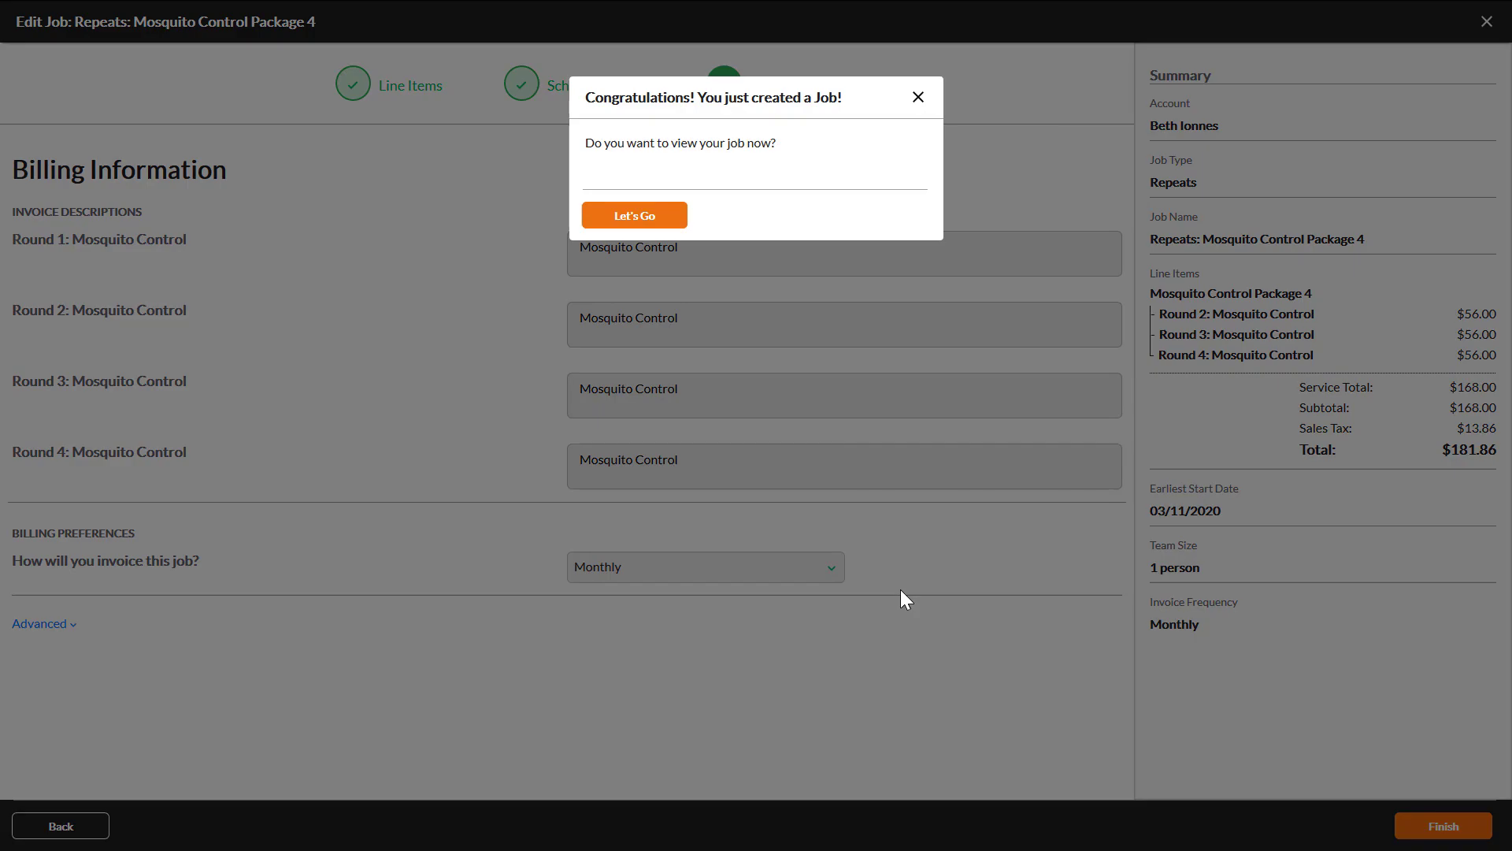